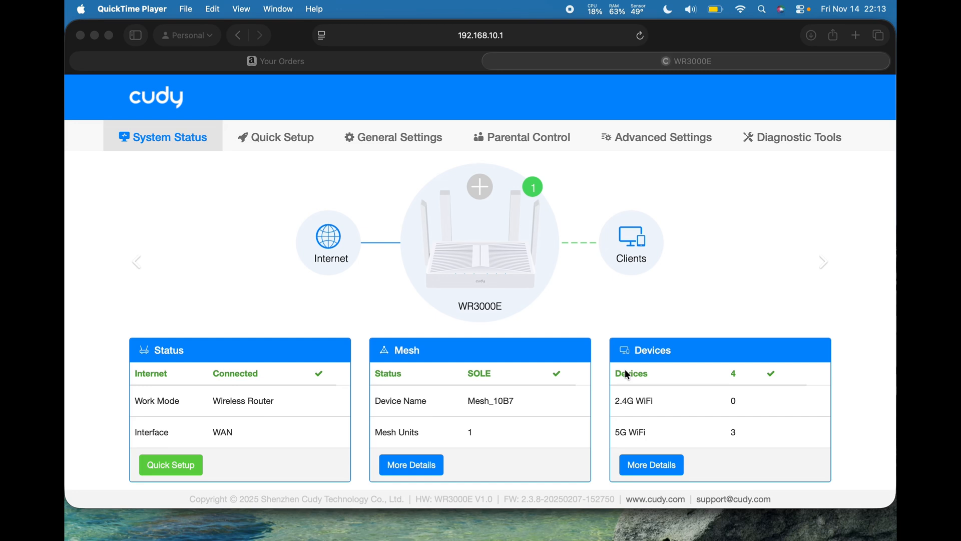
pyautogui.moveTo(542, 336)
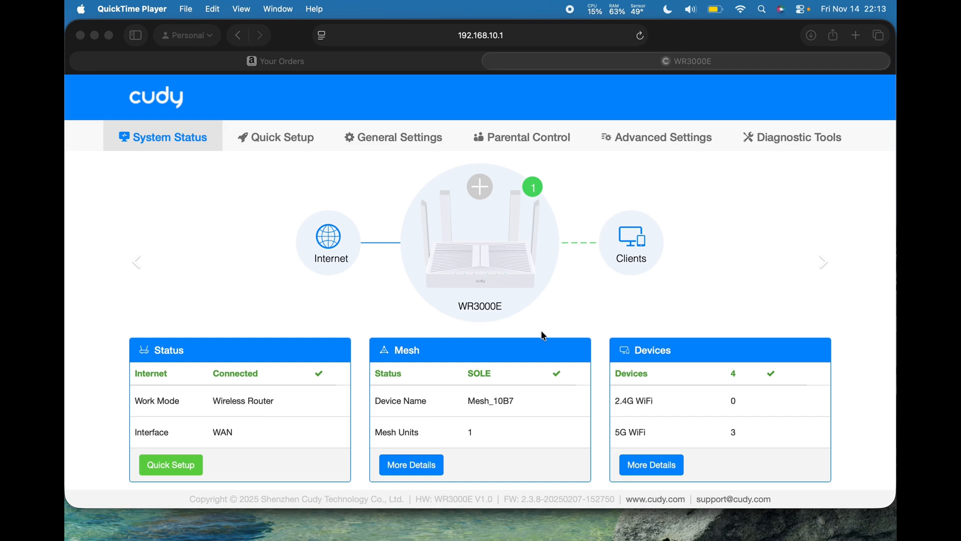
# - Review the WAN PPPoE and IPv6 status on the System Status page, then move to Advanced Settings
pyautogui.scroll(-3)
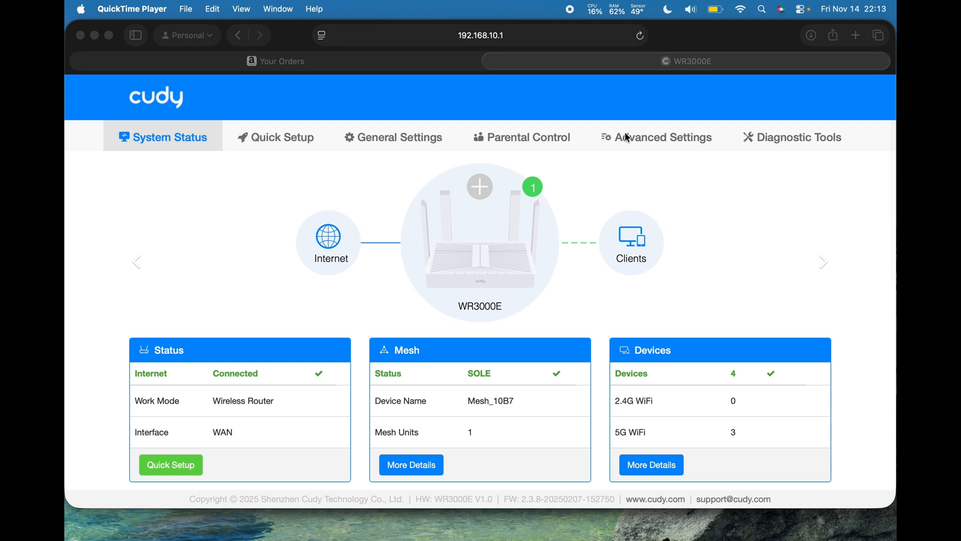
pyautogui.click(593, 208)
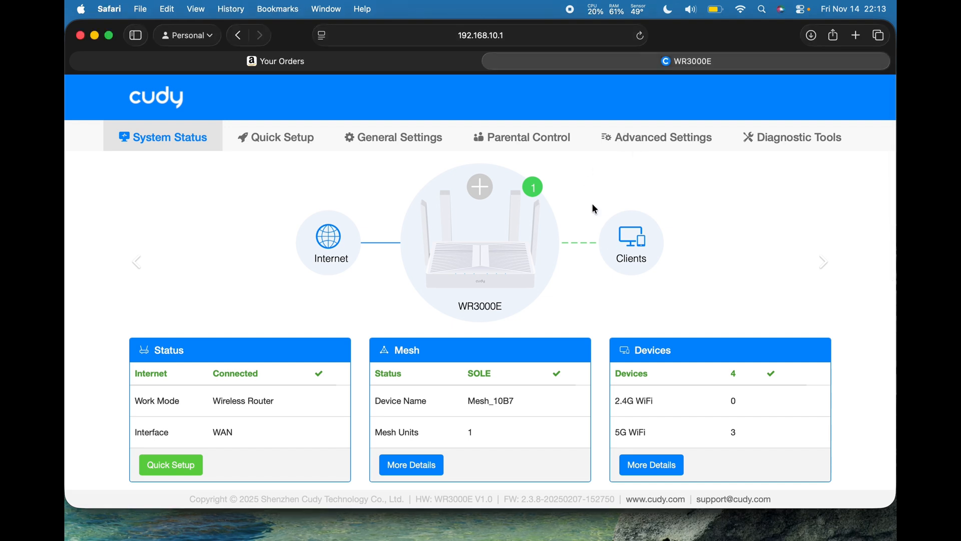
pyautogui.moveTo(574, 209)
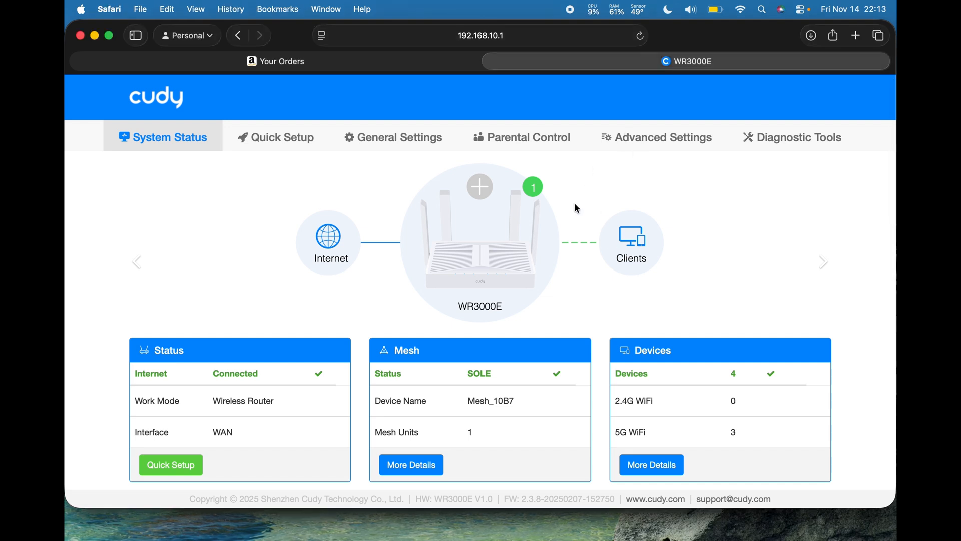
pyautogui.moveTo(558, 298)
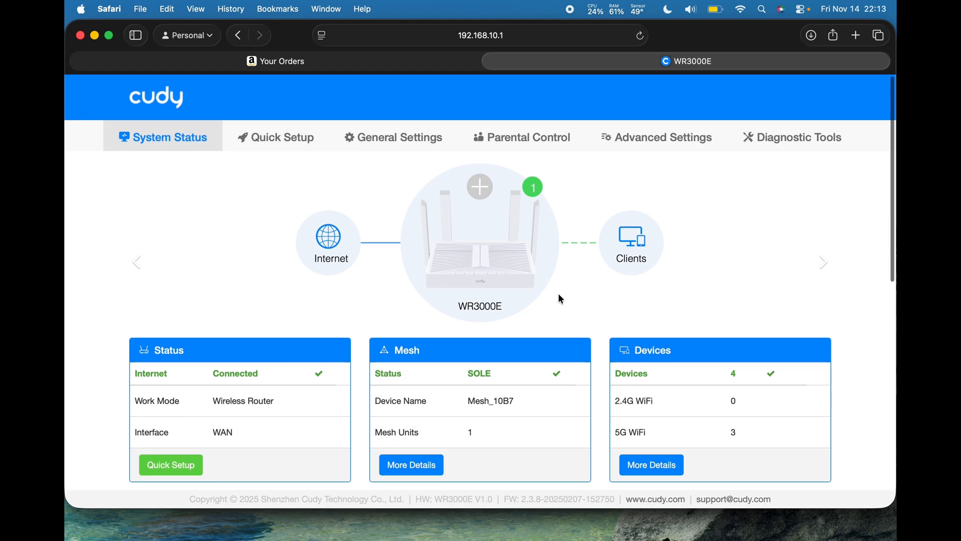
pyautogui.scroll(-3)
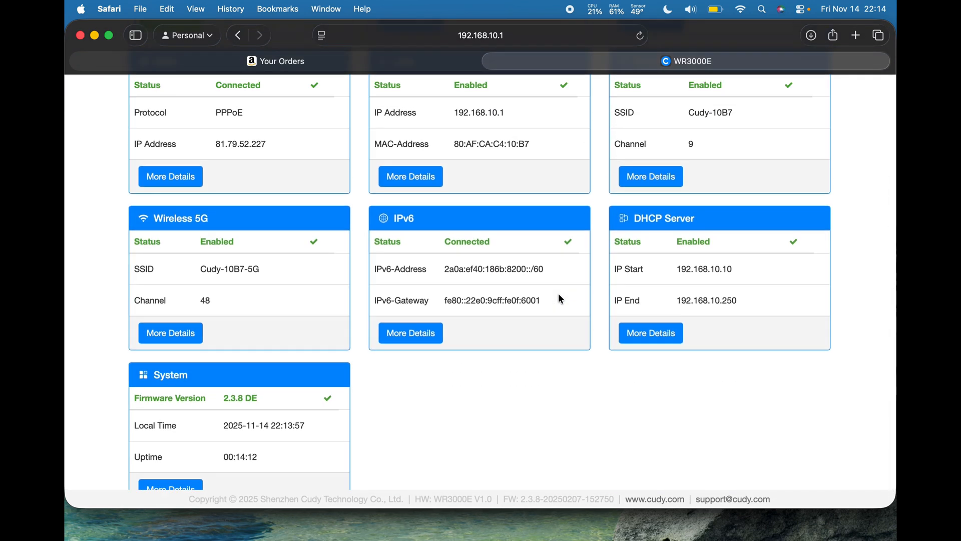
pyautogui.scroll(-3)
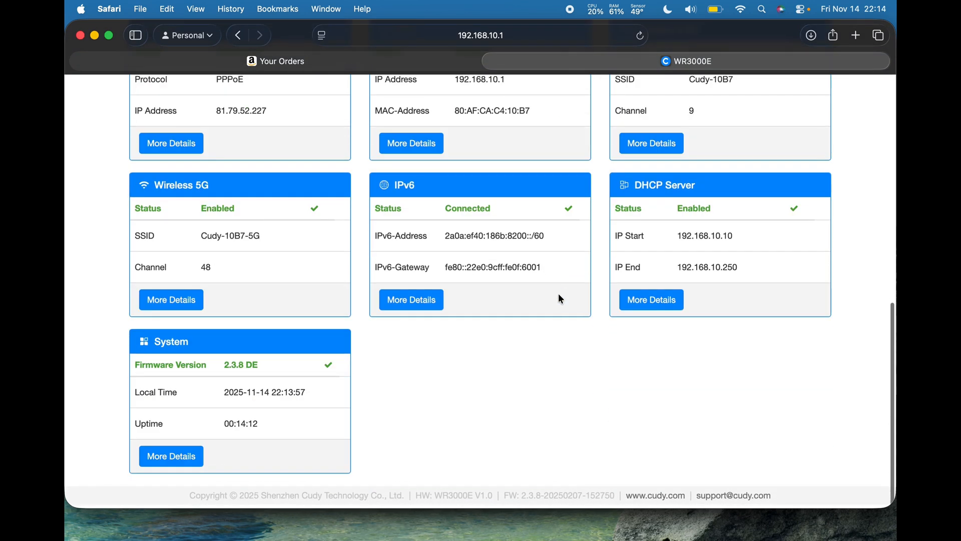
pyautogui.scroll(3)
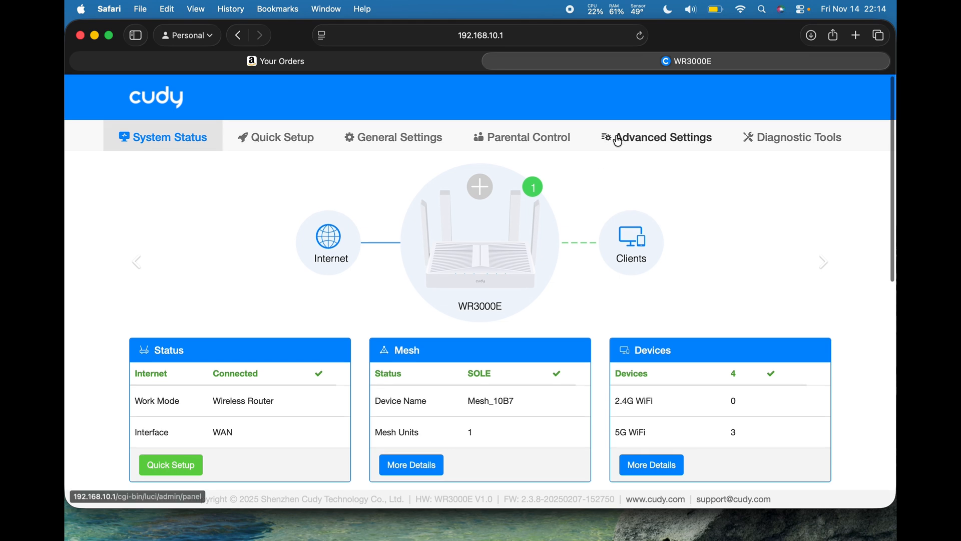
pyautogui.click(661, 137)
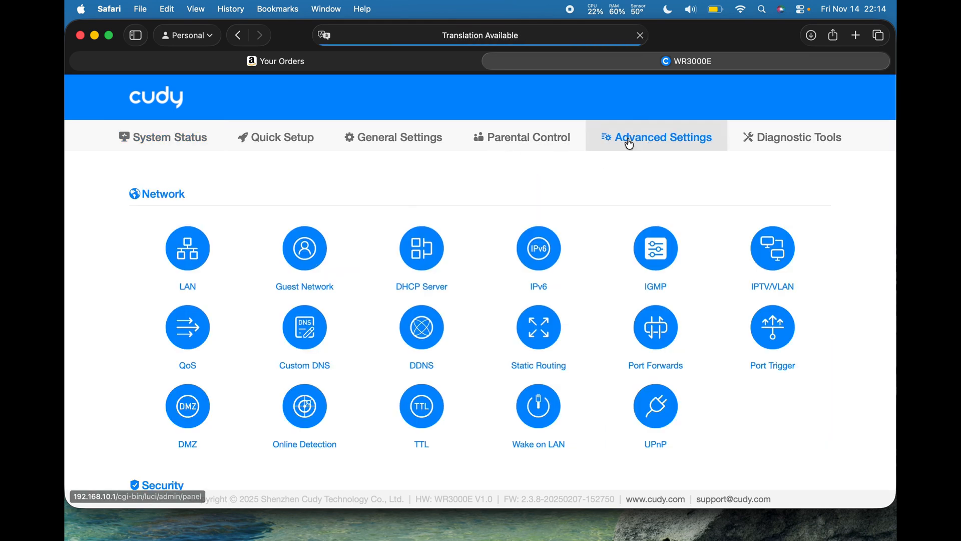
pyautogui.click(537, 248)
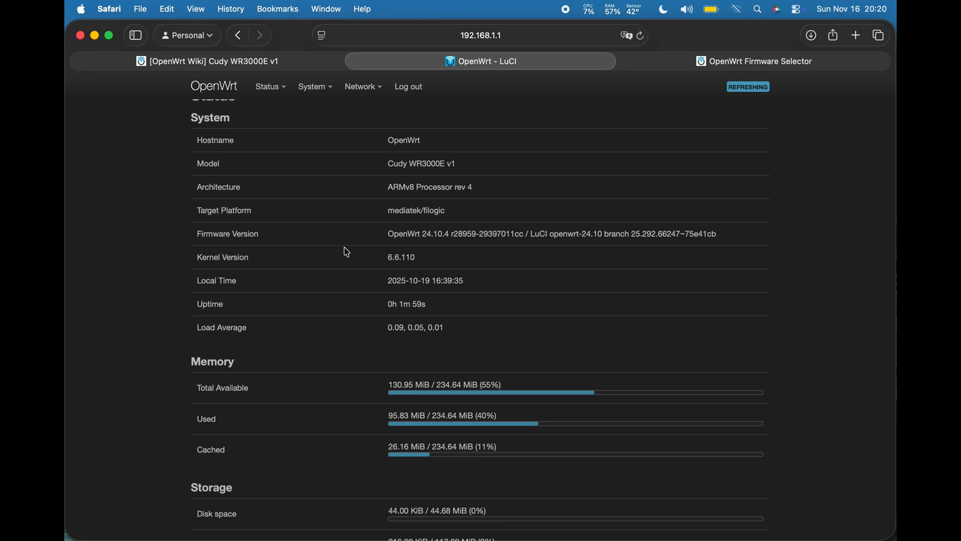
pyautogui.moveTo(355, 238)
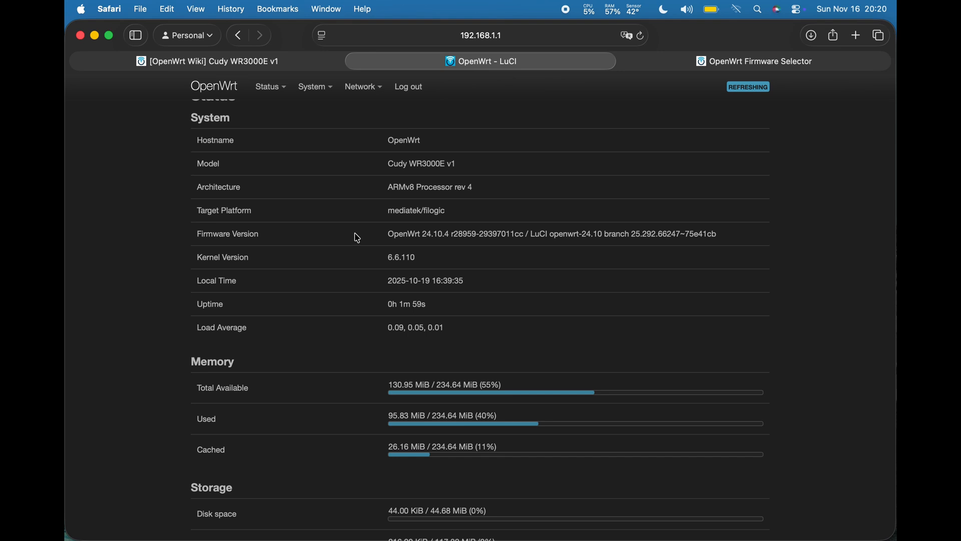
pyautogui.scroll(-3)
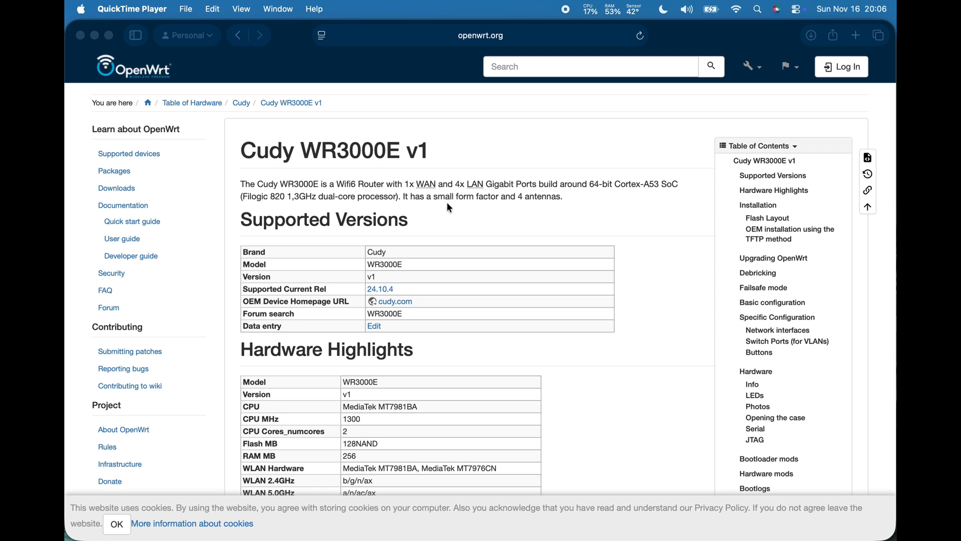
# - Reach the WR3000E Installation section and follow the Cudy-signed firmware Google Drive link
pyautogui.scroll(-3)
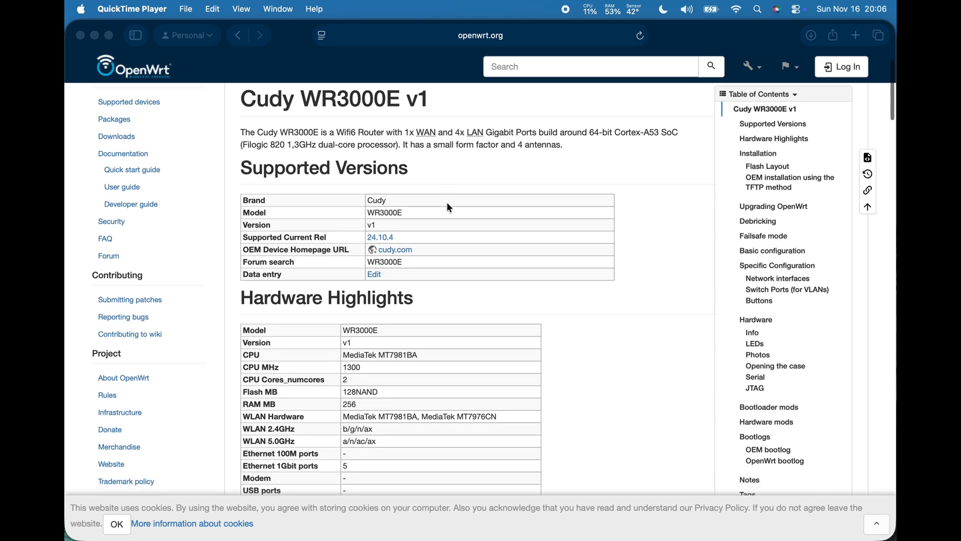
pyautogui.scroll(-3)
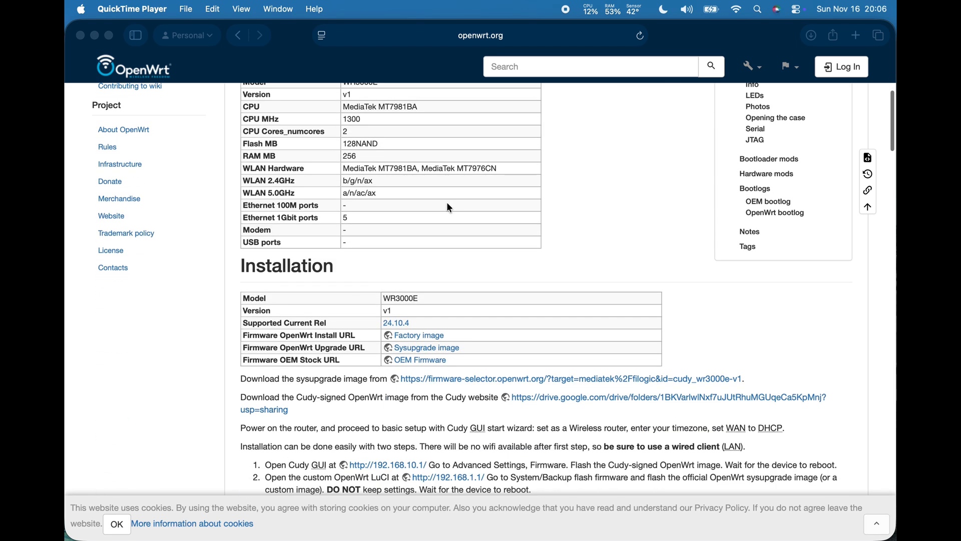
pyautogui.scroll(-3)
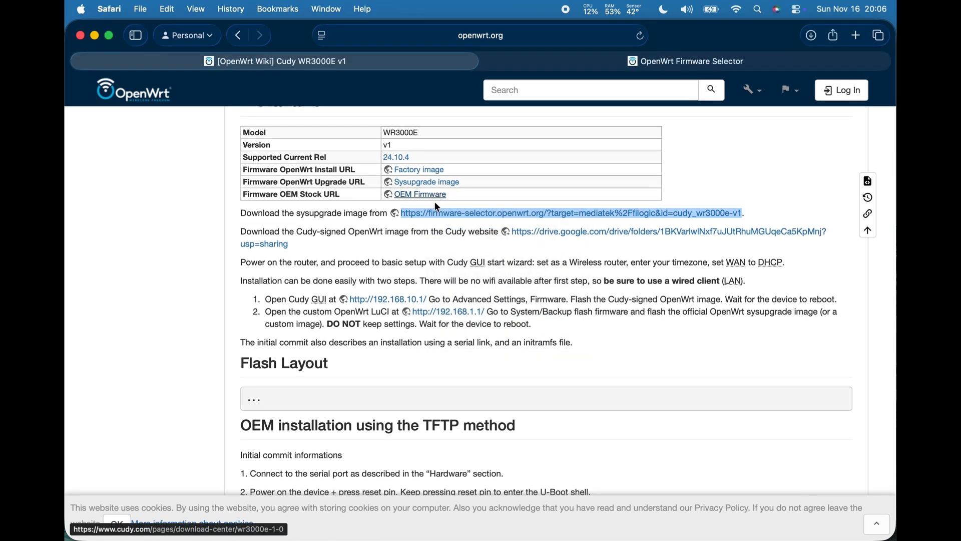
pyautogui.moveTo(574, 238)
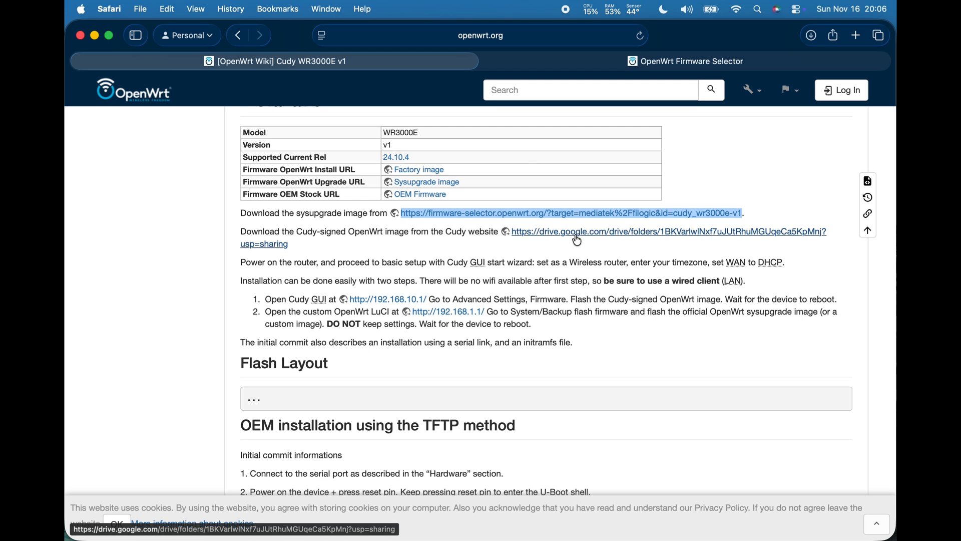
pyautogui.click(667, 232)
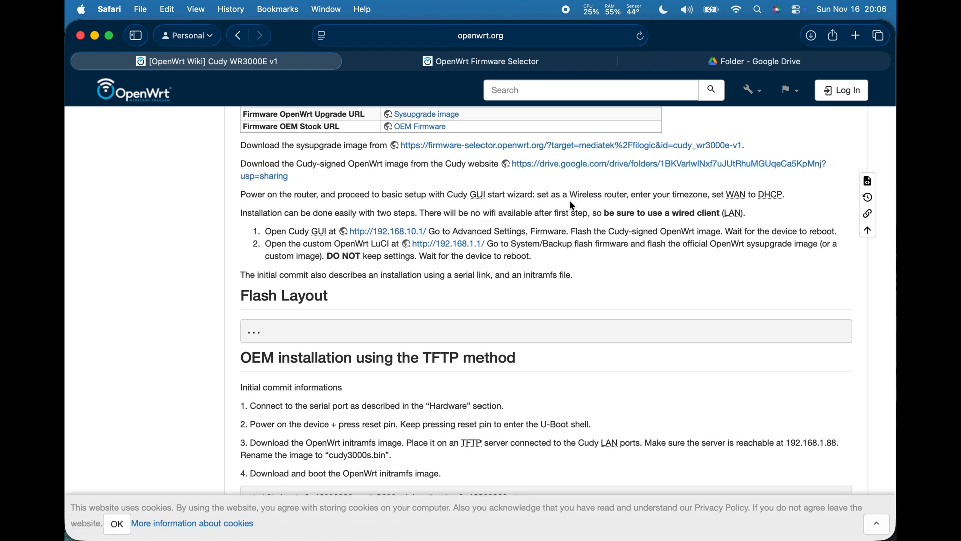
# - Look over the remaining installation steps and switch to the Google Drive firmware folder tab
pyautogui.scroll(-3)
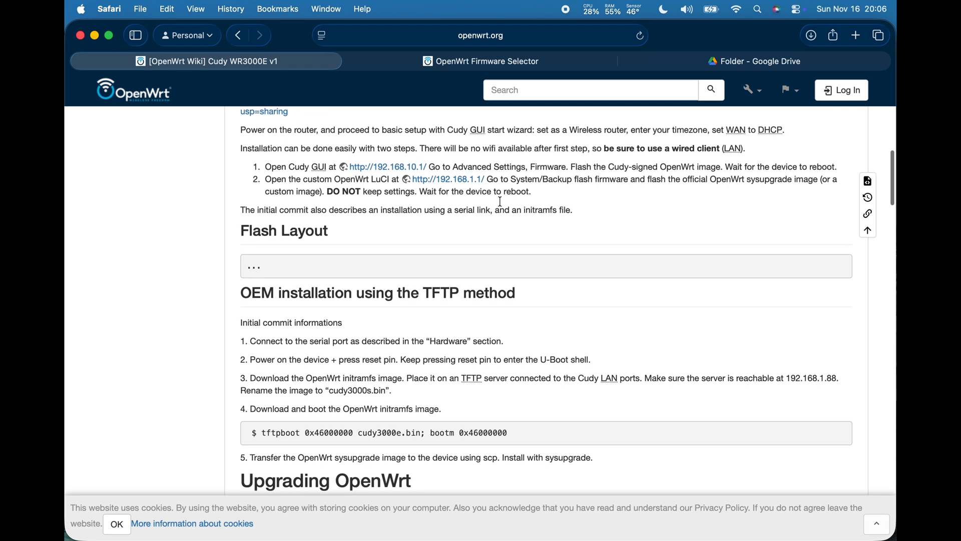
pyautogui.scroll(-3)
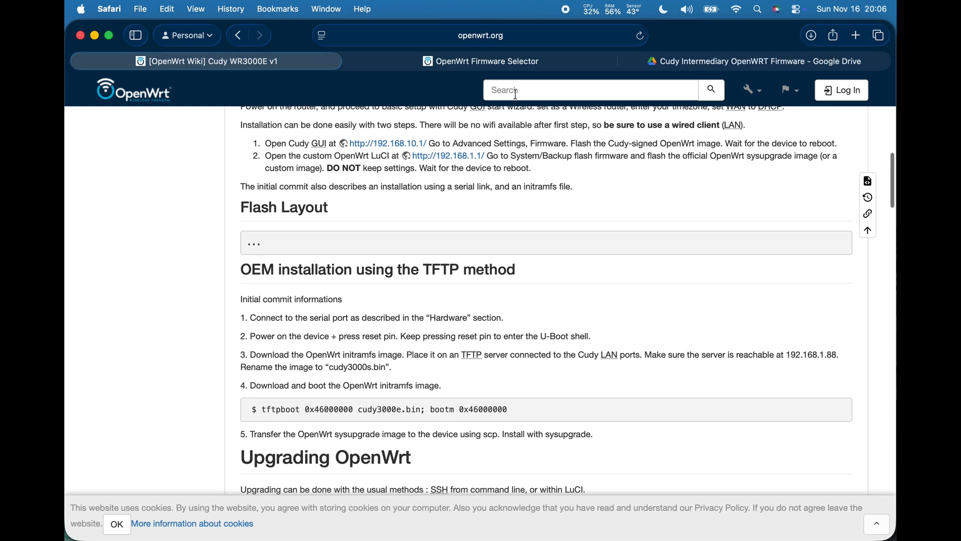
pyautogui.moveTo(482, 61)
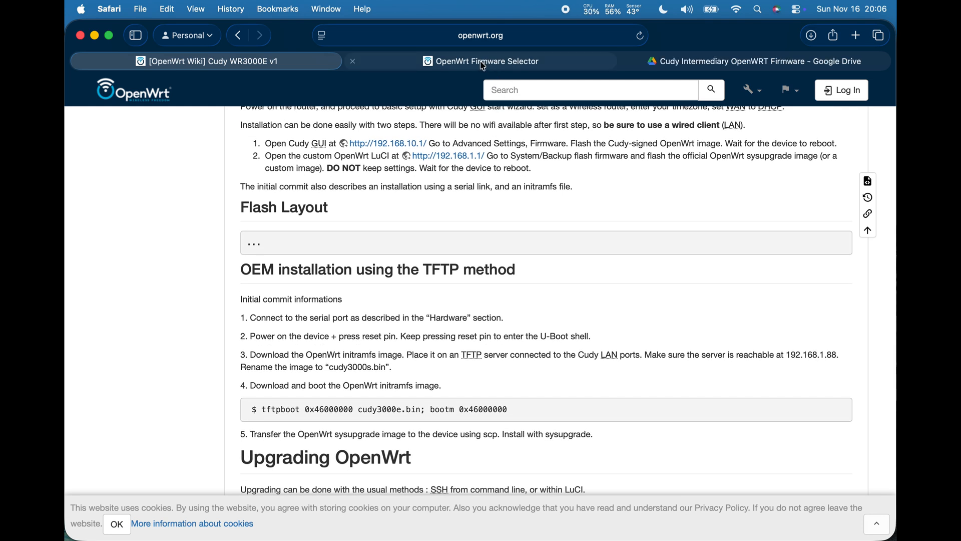
pyautogui.moveTo(486, 61)
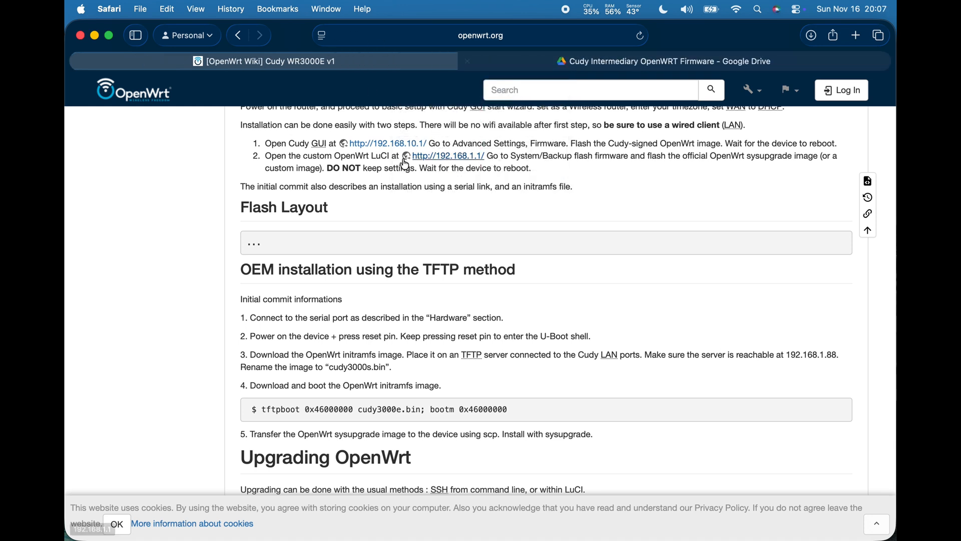
pyautogui.scroll(3)
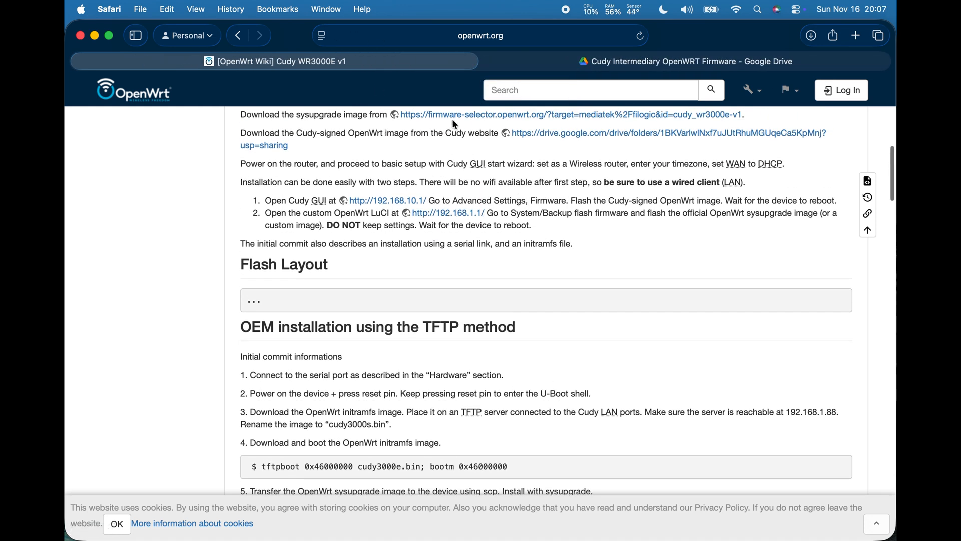
pyautogui.moveTo(546, 61)
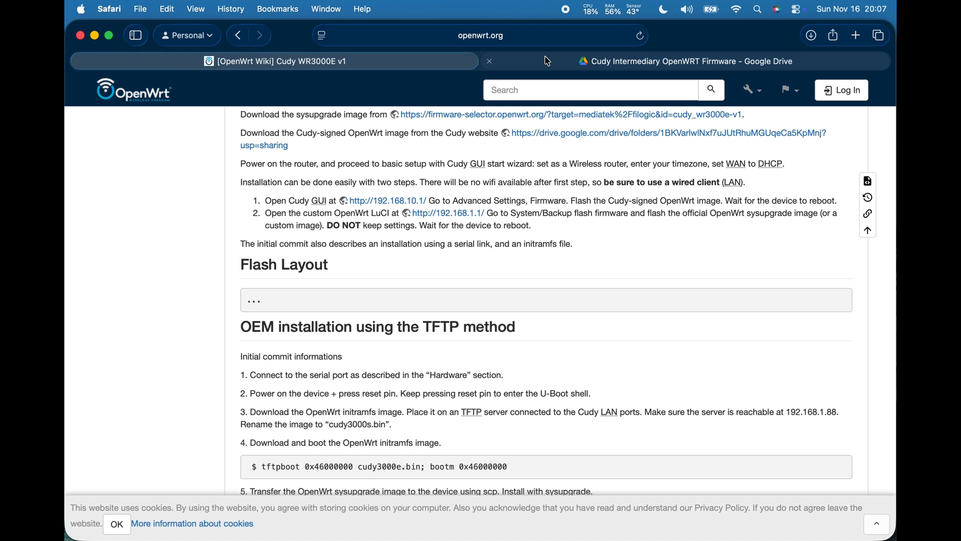
pyautogui.click(687, 61)
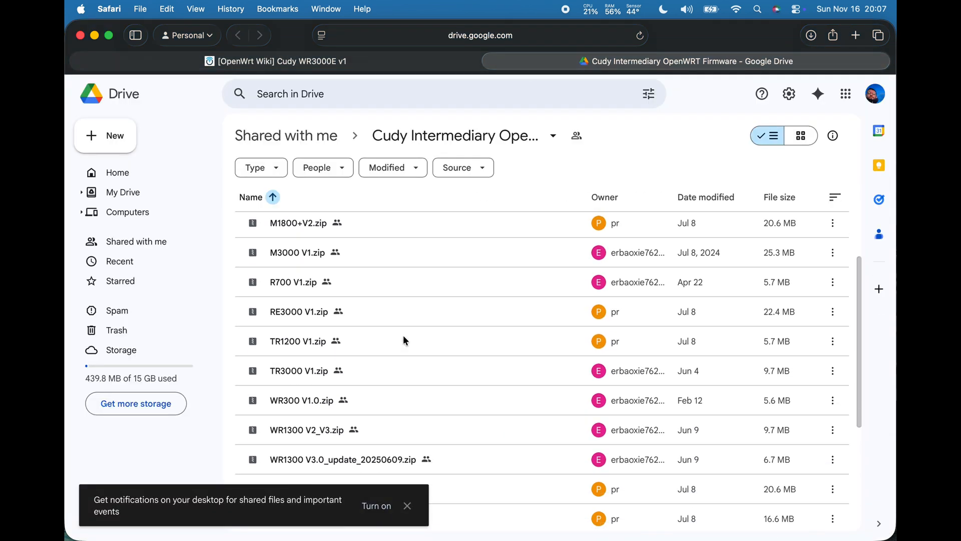
pyautogui.click(754, 61)
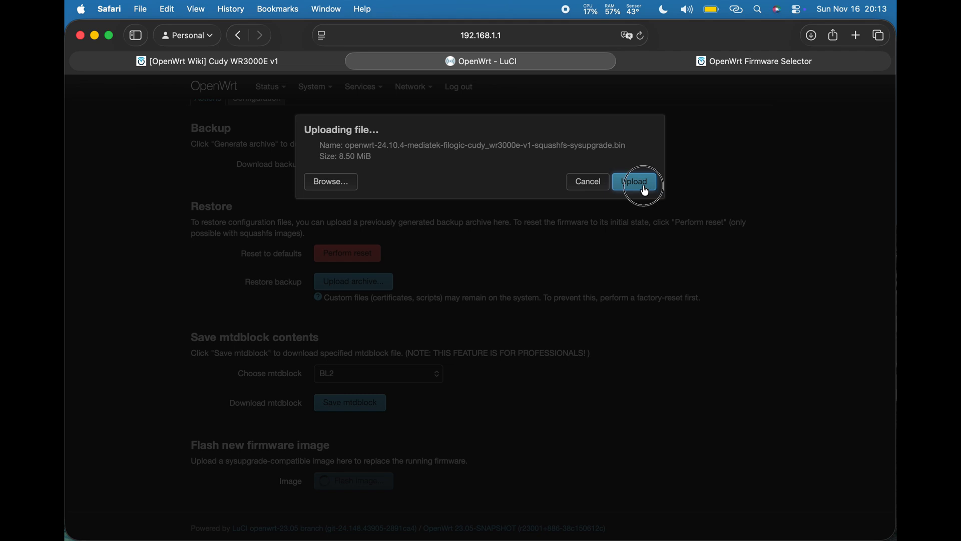
# - Upload the OpenWrt 24.10.4 sysupgrade .bin and confirm Continue in the Flash image? dialog
pyautogui.click(635, 181)
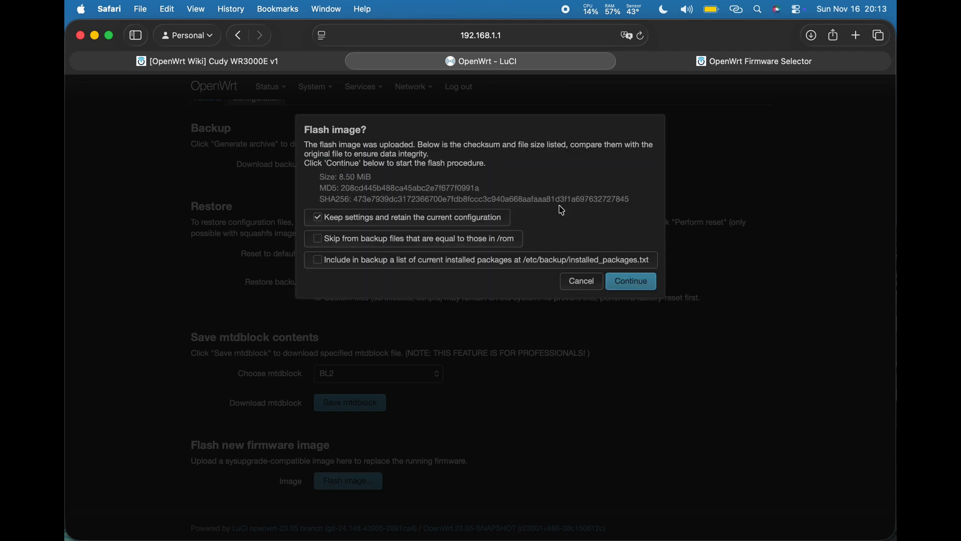
pyautogui.click(629, 281)
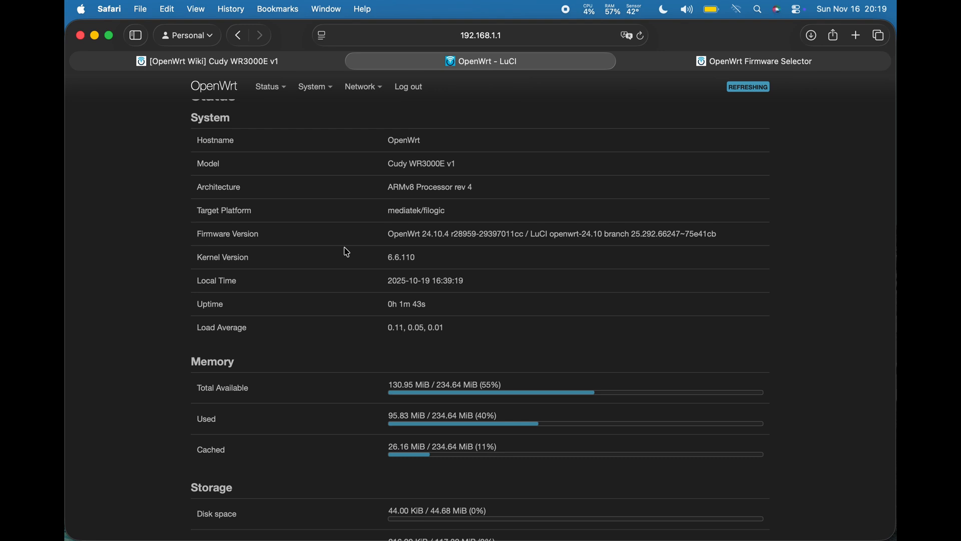
# - Enable the radio1 OpenWrt wireless network from Network > Wireless and let the change apply
pyautogui.click(314, 87)
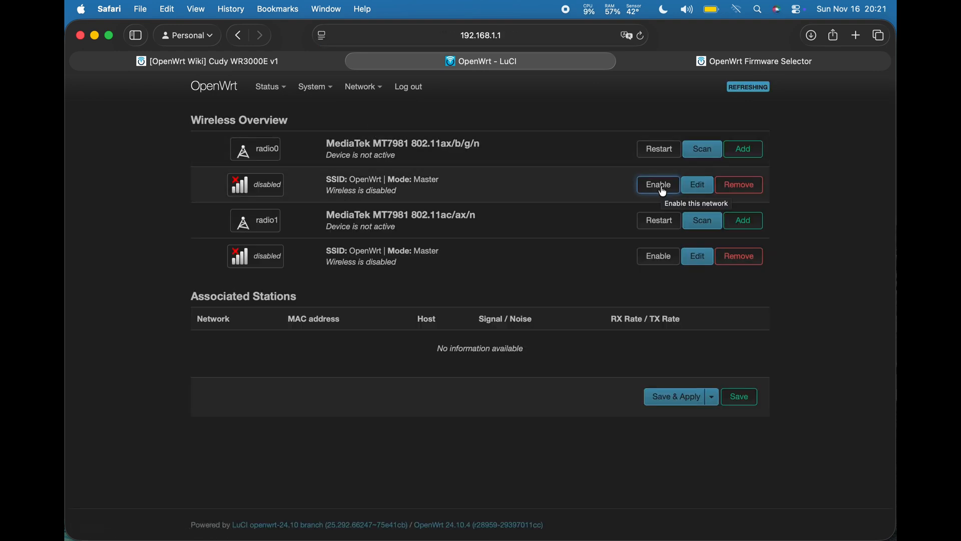
pyautogui.moveTo(657, 255)
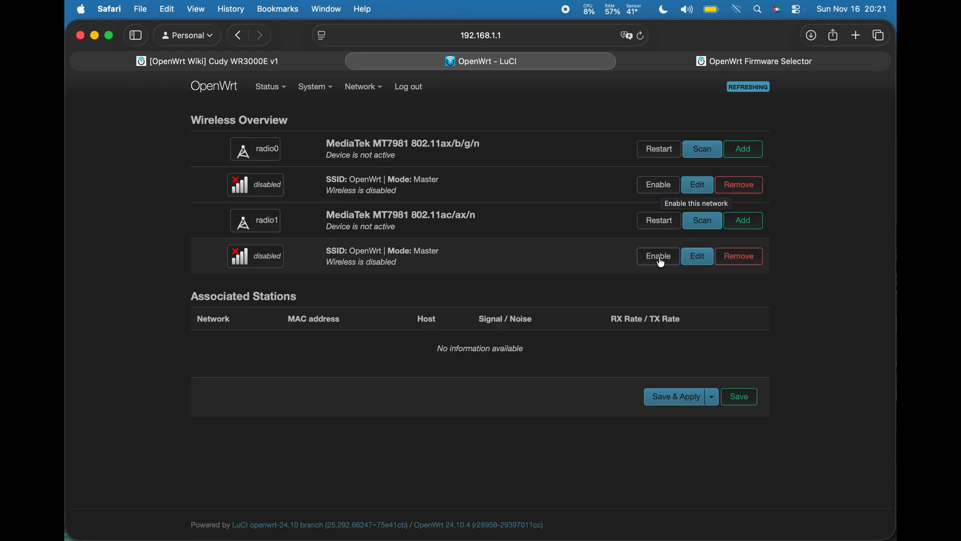
pyautogui.moveTo(659, 220)
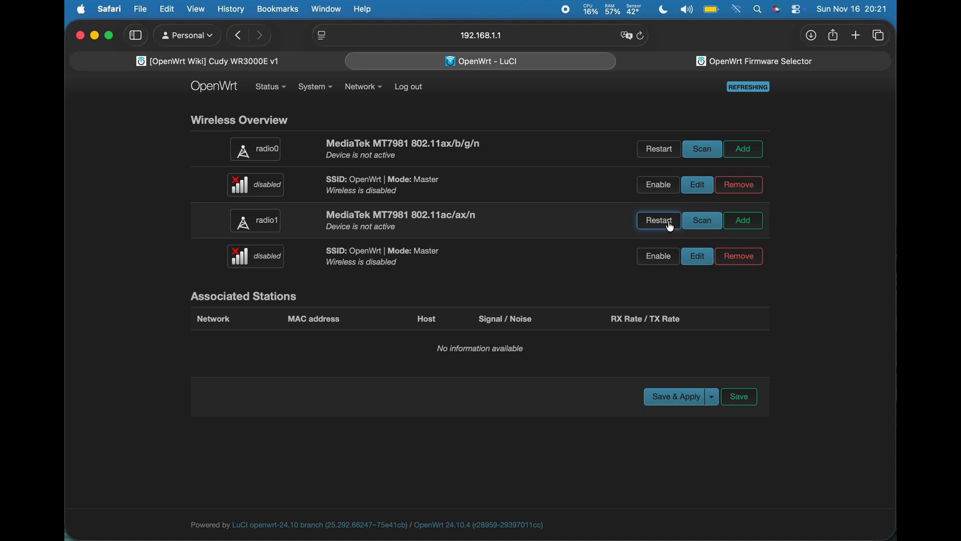
pyautogui.moveTo(657, 184)
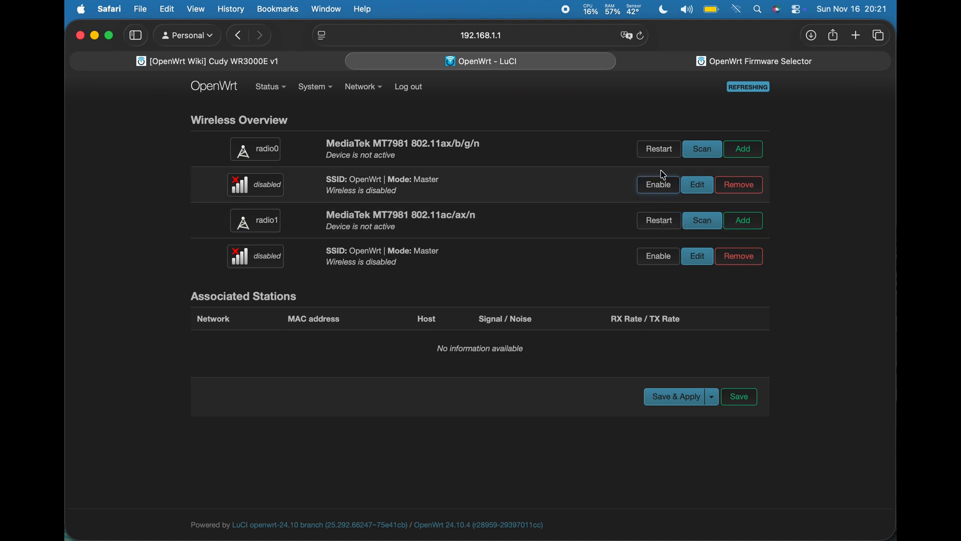
pyautogui.moveTo(658, 220)
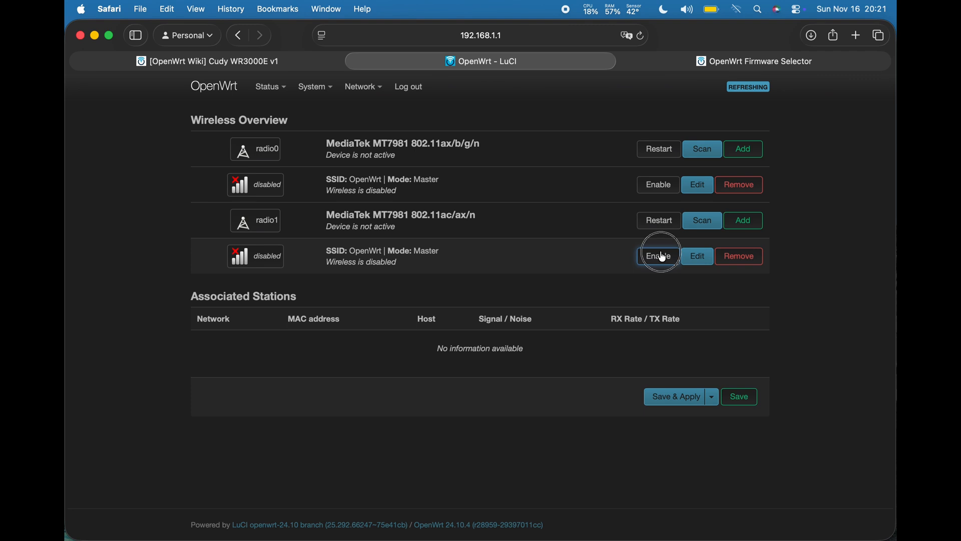
pyautogui.click(657, 256)
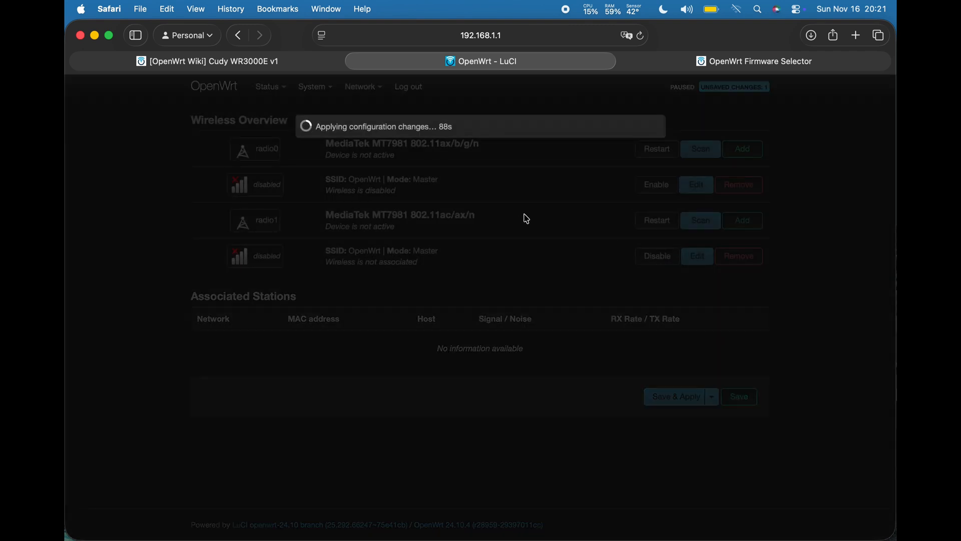
pyautogui.moveTo(498, 260)
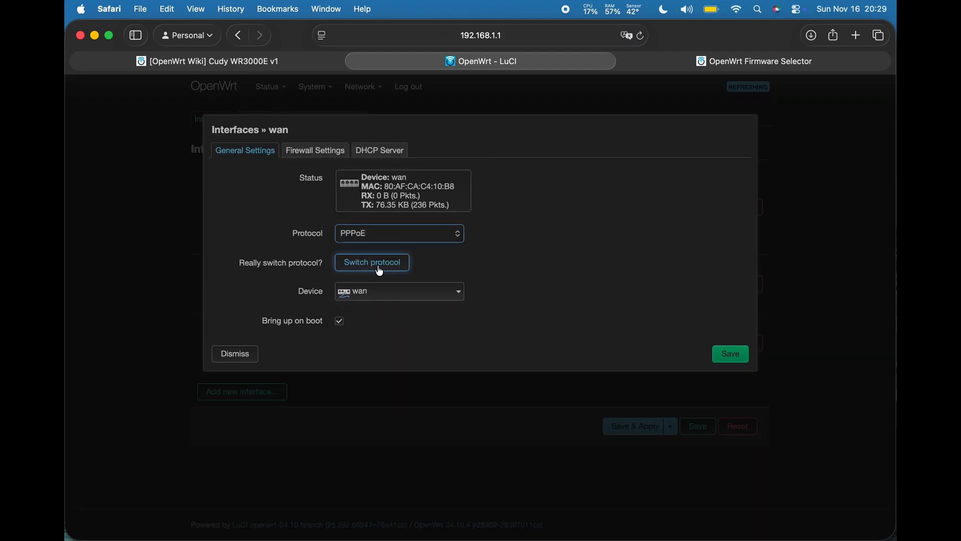
# - Confirm switching the wan interface to PPPoE and focus the PAP/CHAP username field
pyautogui.click(371, 261)
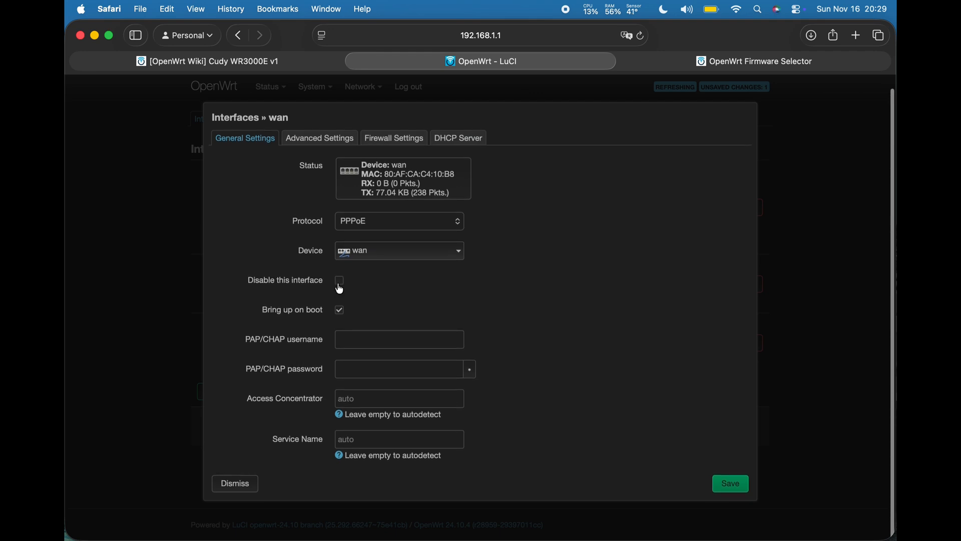
pyautogui.click(398, 339)
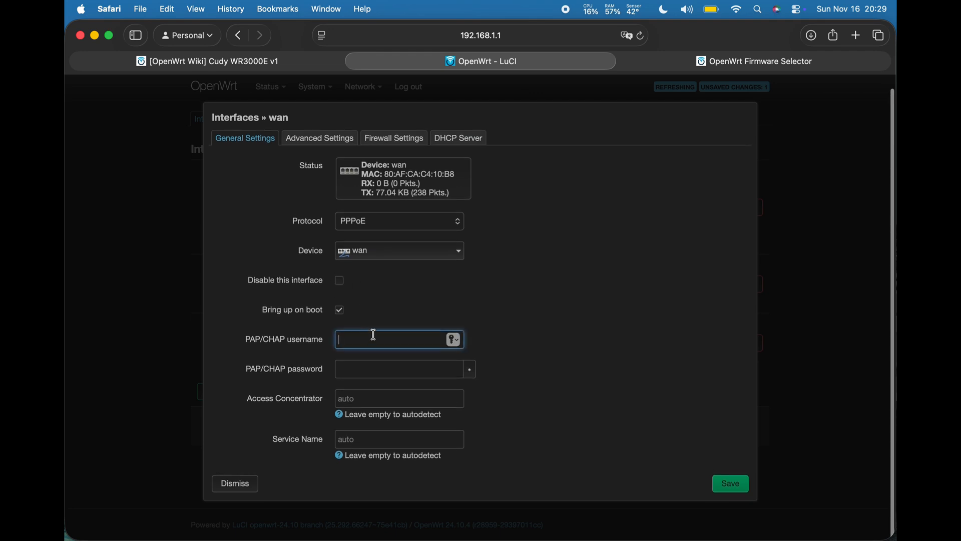
pyautogui.moveTo(412, 314)
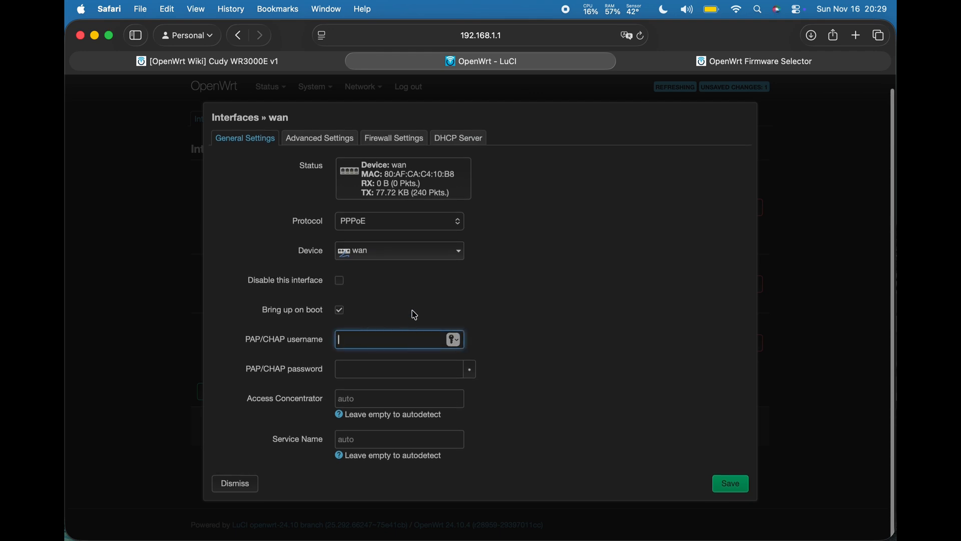
pyautogui.moveTo(558, 13)
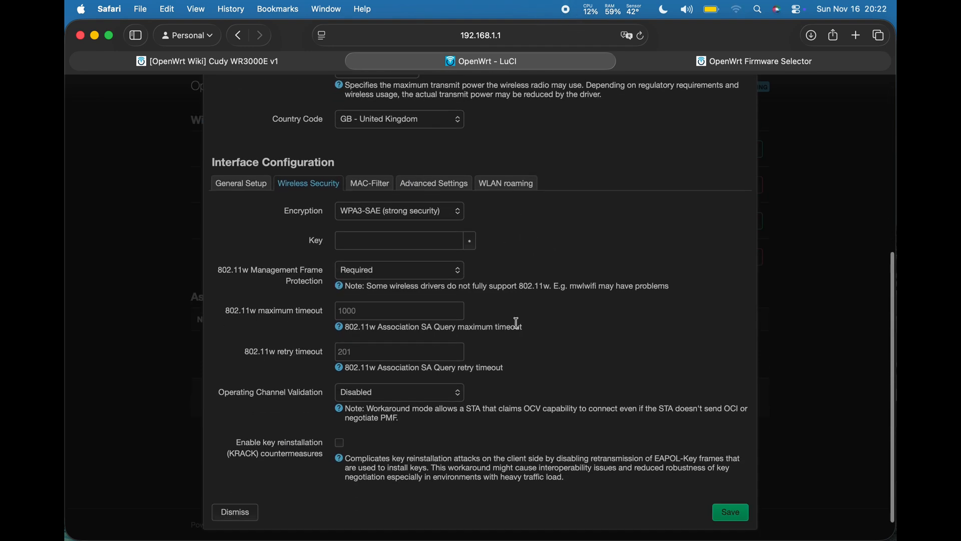
# - Focus the WPA3-SAE Key field and bring up the context menu to paste the passphrase
pyautogui.click(398, 239)
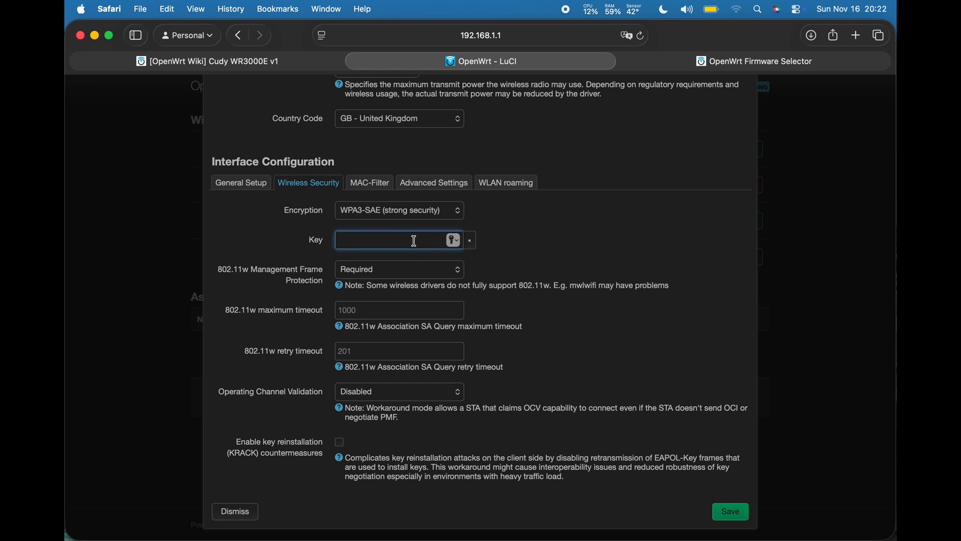
pyautogui.rightClick(404, 240)
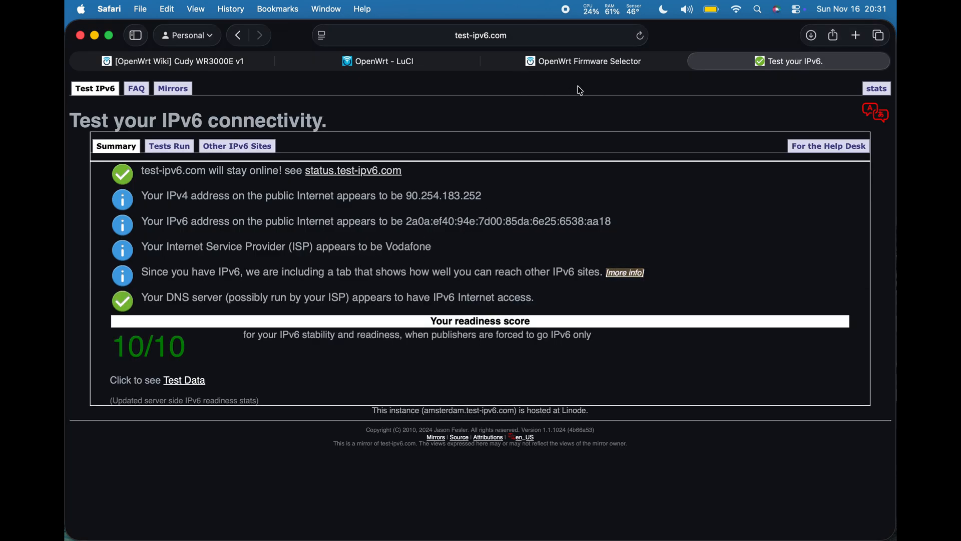
pyautogui.moveTo(582, 61)
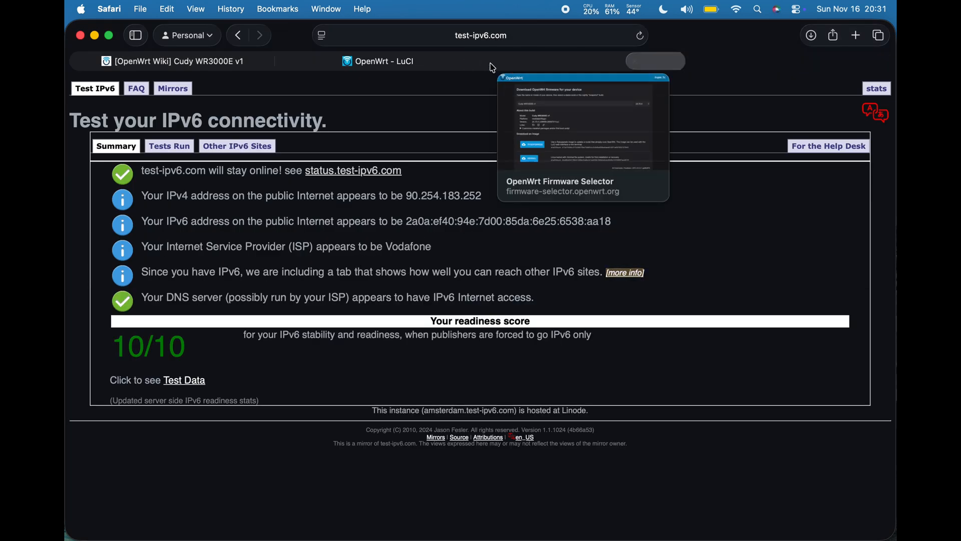
# - Close the OpenWrt Firmware Selector and Test your IPv6 tabs after the 10/10 score
pyautogui.click(382, 61)
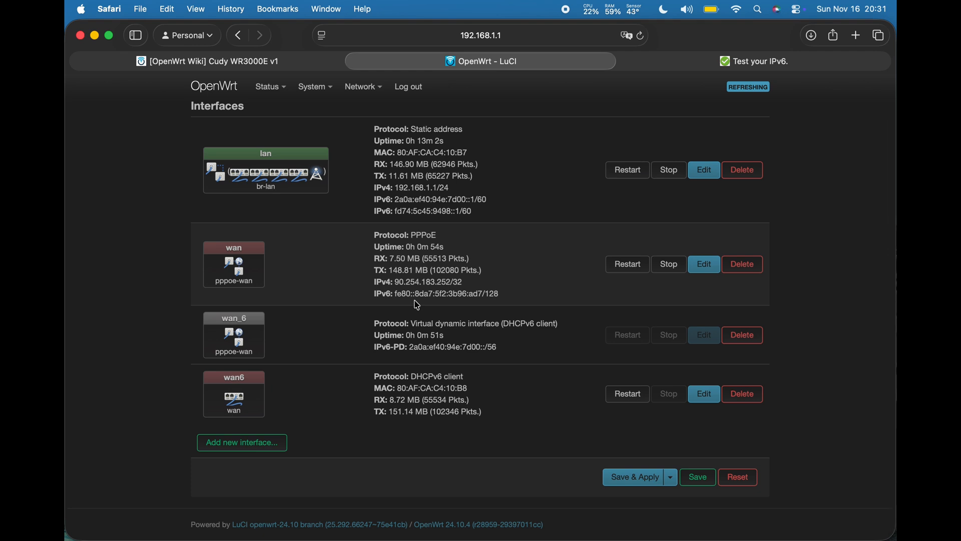
pyautogui.moveTo(491, 218)
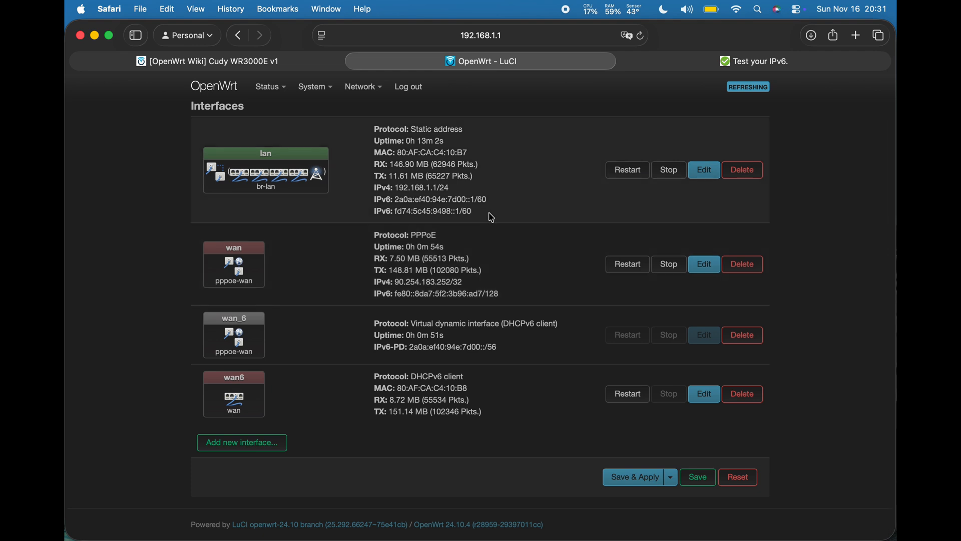
pyautogui.click(758, 61)
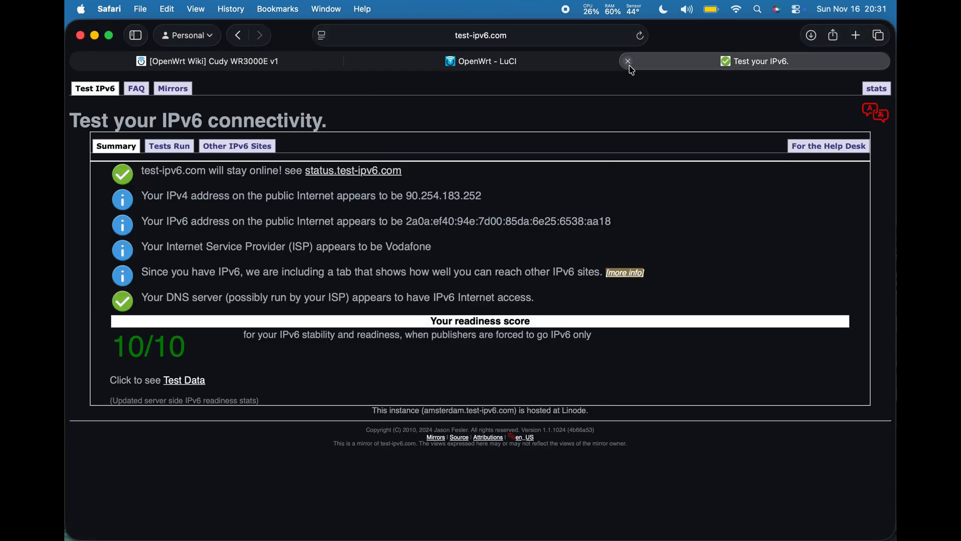
pyautogui.moveTo(628, 62)
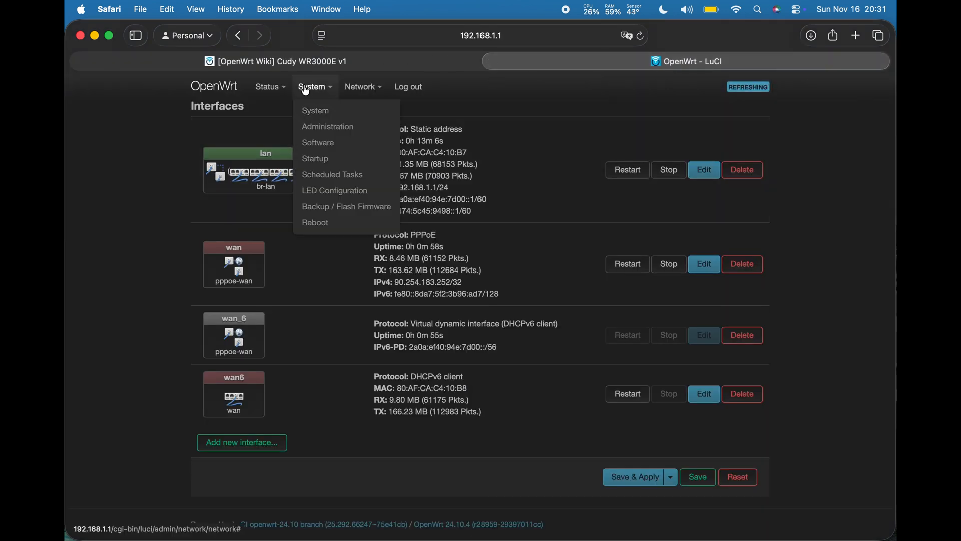
# - Review Status > Routing: IPv4 routes via wan, then the IPv6 Routing table via wan_6
pyautogui.click(267, 87)
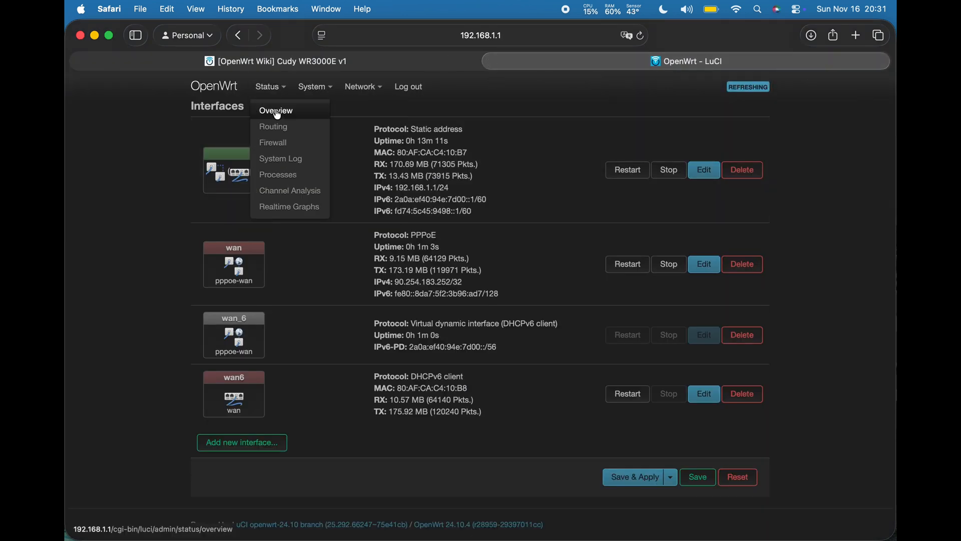
pyautogui.click(273, 126)
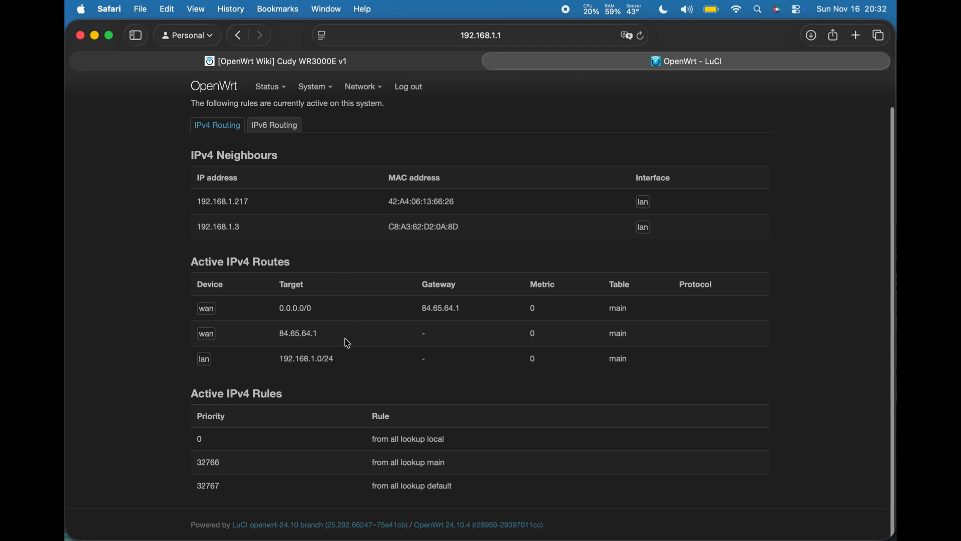
pyautogui.moveTo(341, 287)
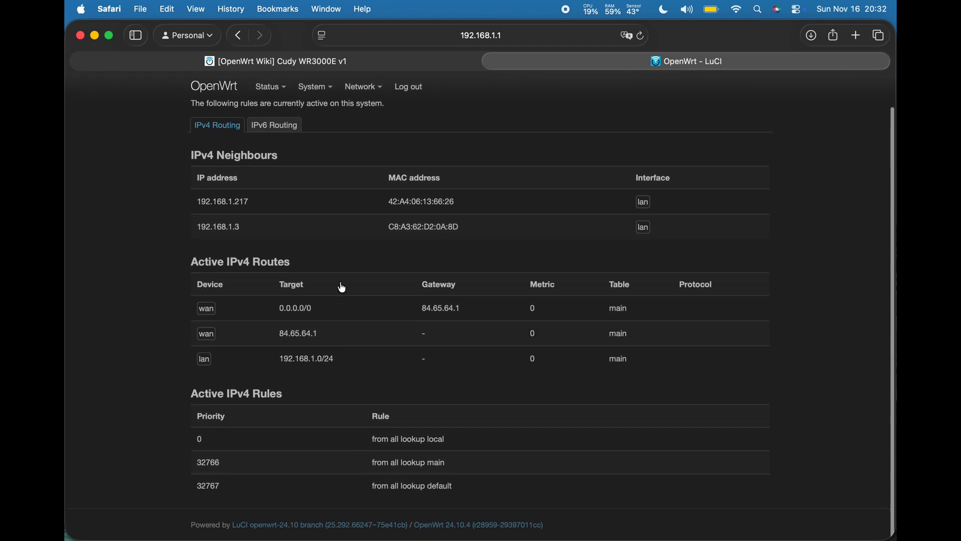
pyautogui.scroll(3)
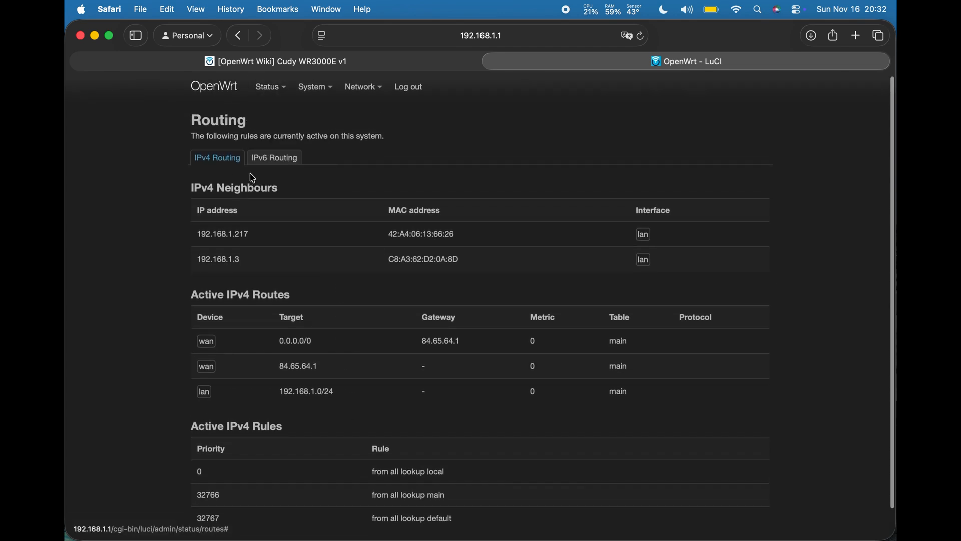
pyautogui.click(274, 157)
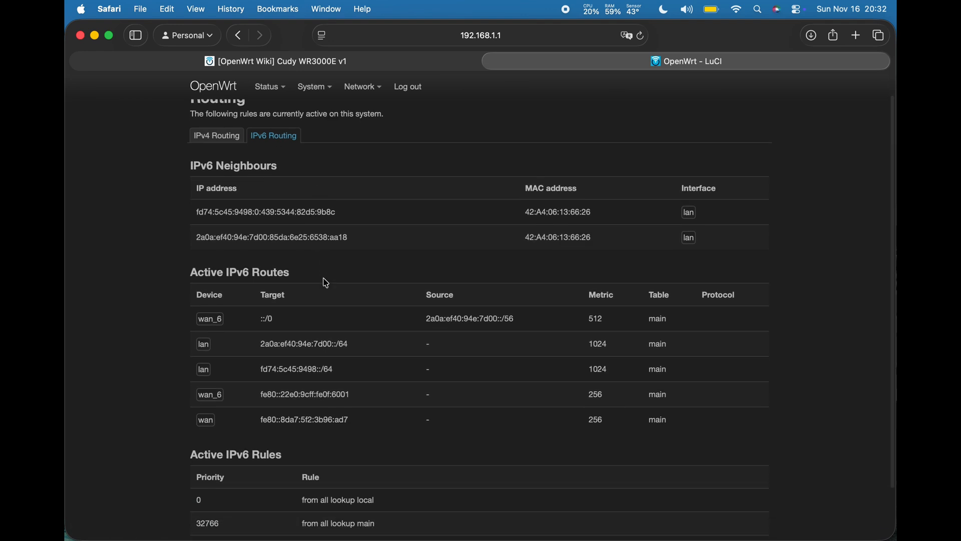
pyautogui.scroll(-3)
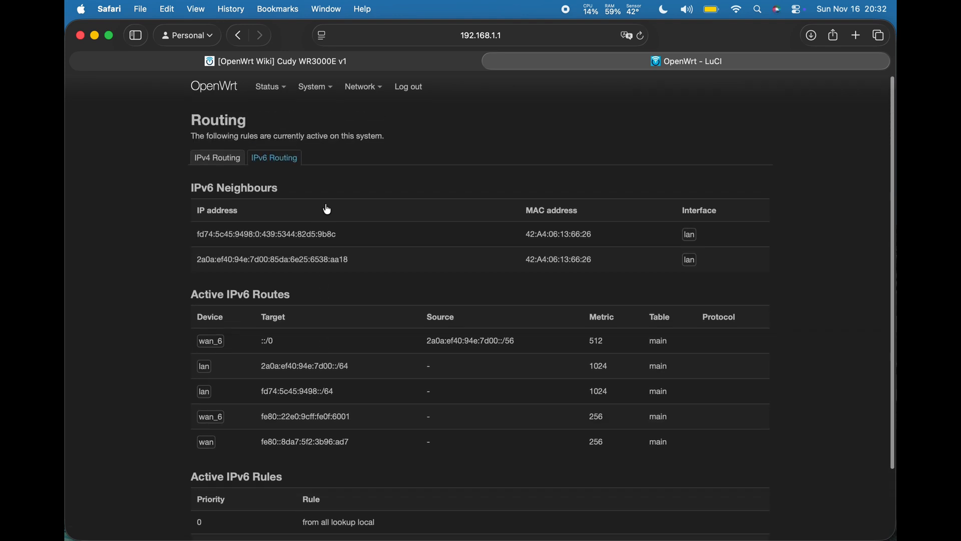
pyautogui.click(359, 87)
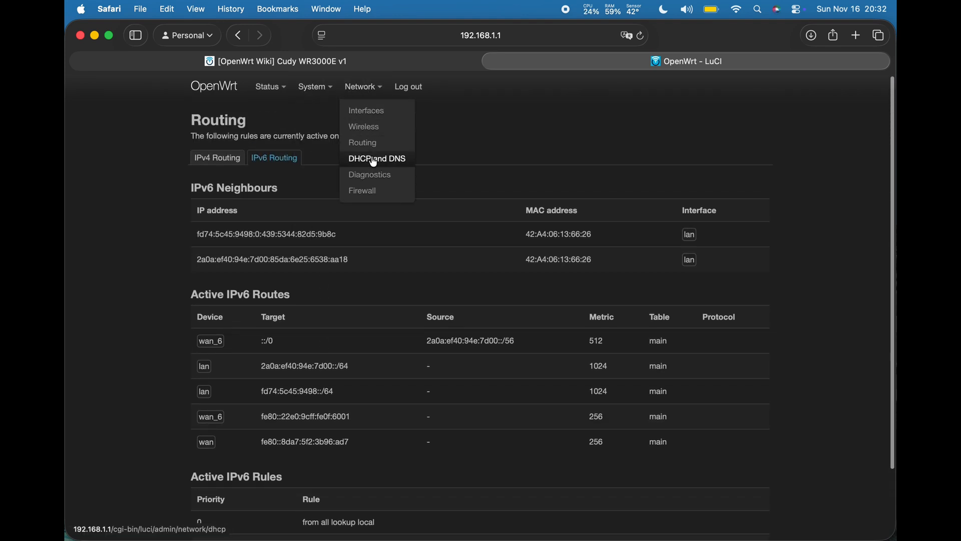
# - Review the Firewall general settings and lan/wan zones, then head to a System page
pyautogui.click(361, 190)
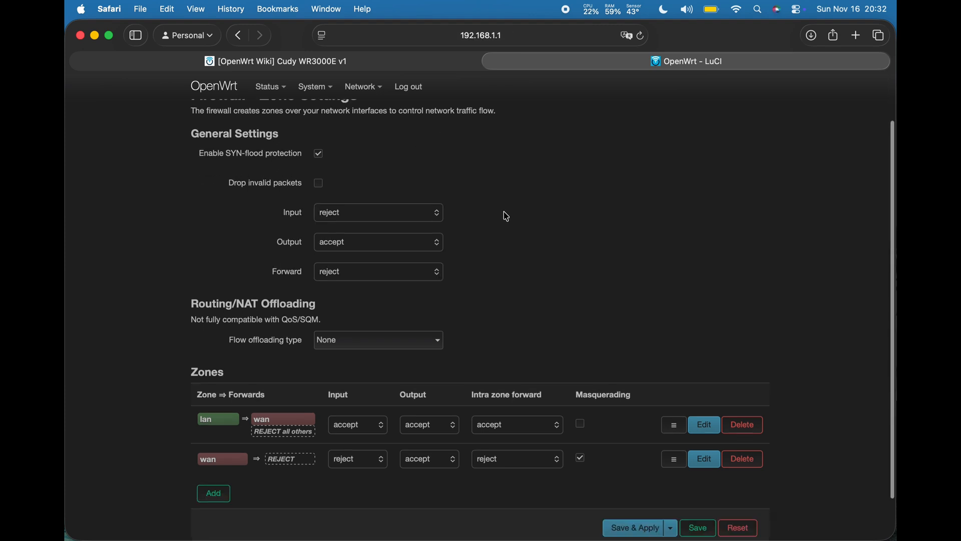
pyautogui.scroll(-3)
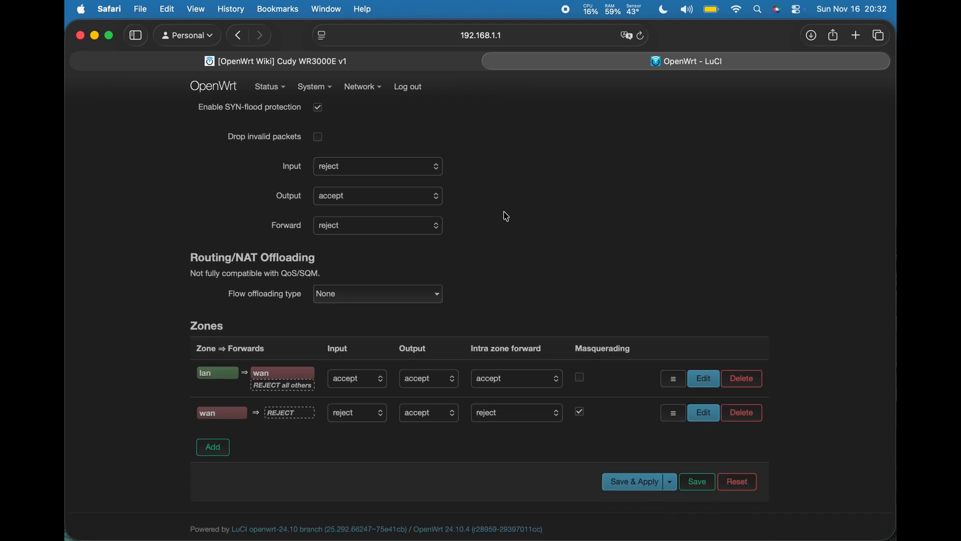
pyautogui.click(311, 86)
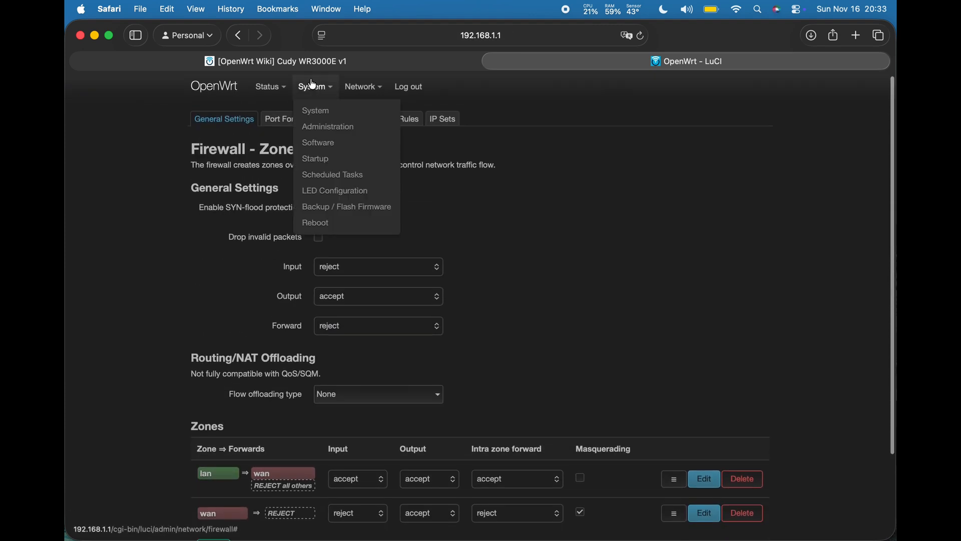
pyautogui.click(315, 126)
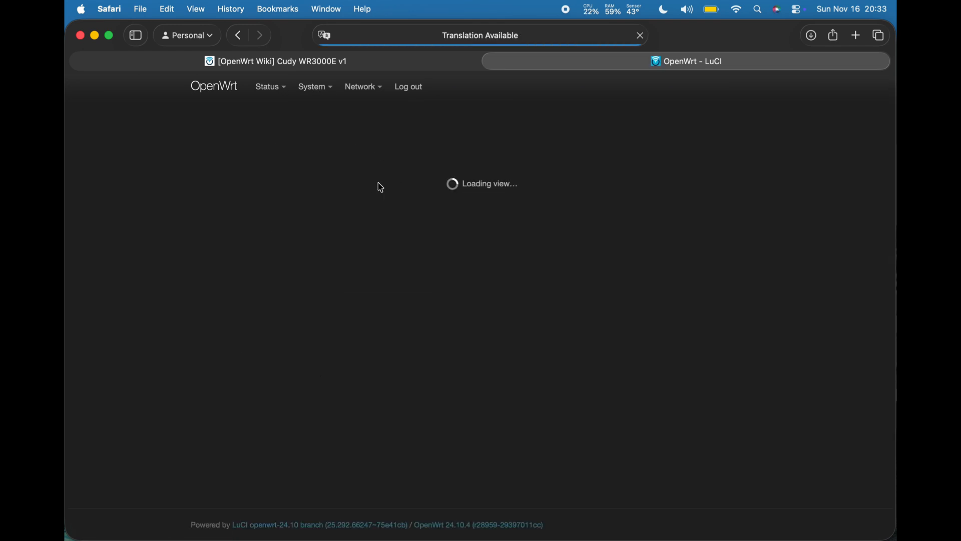